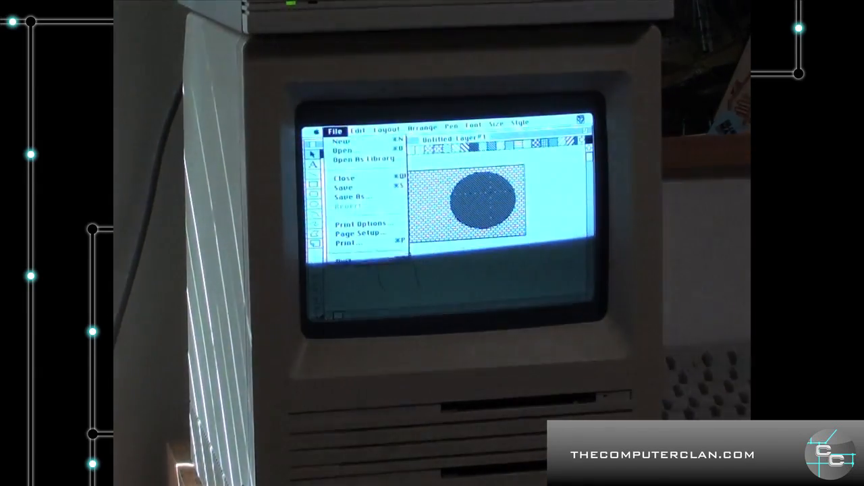
Quit FullPaint, leaving the dark patterned circle painting behind
left_click(342, 178)
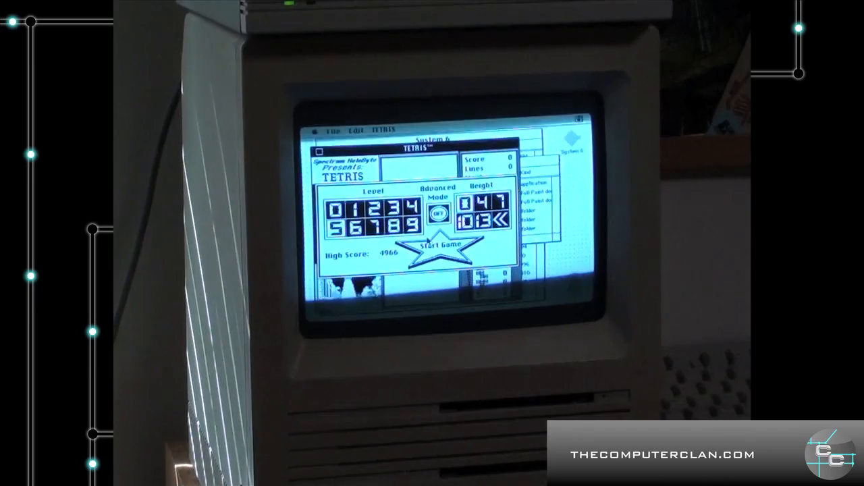
Start a new Tetris game from the title screen
left_click(429, 254)
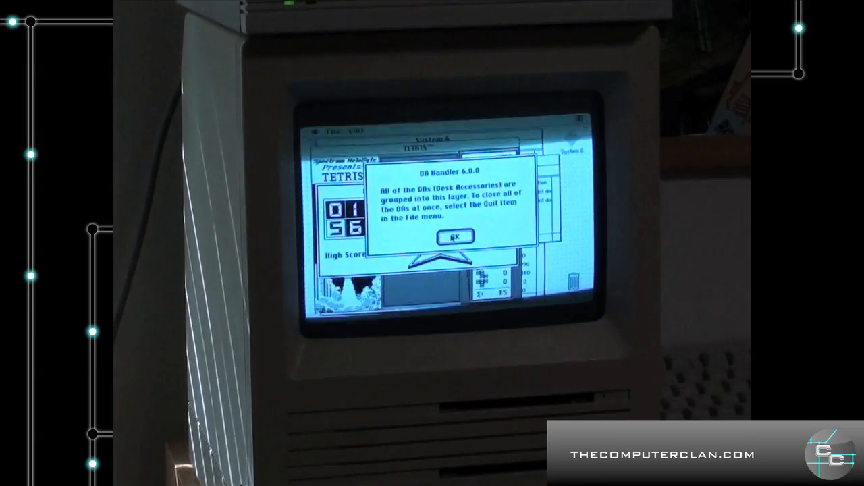
Dismiss the DA Handler 6.0.0 notice and pull down the Tetris menu
left_click(453, 235)
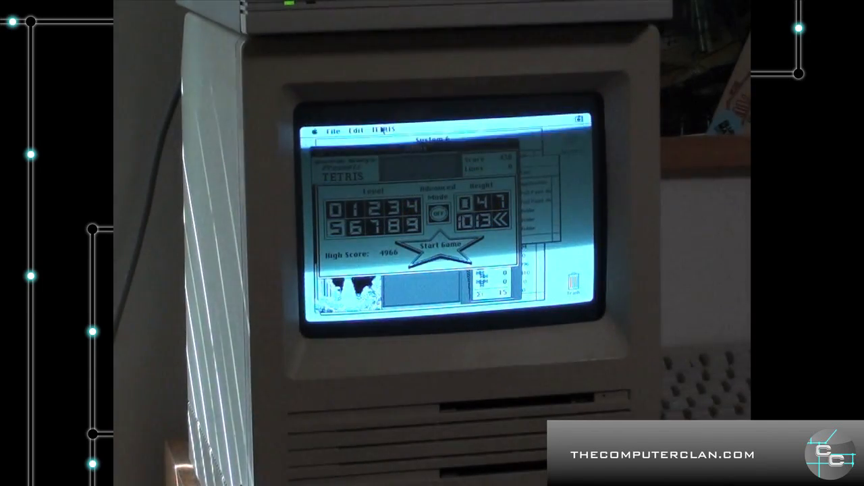
left_click(383, 130)
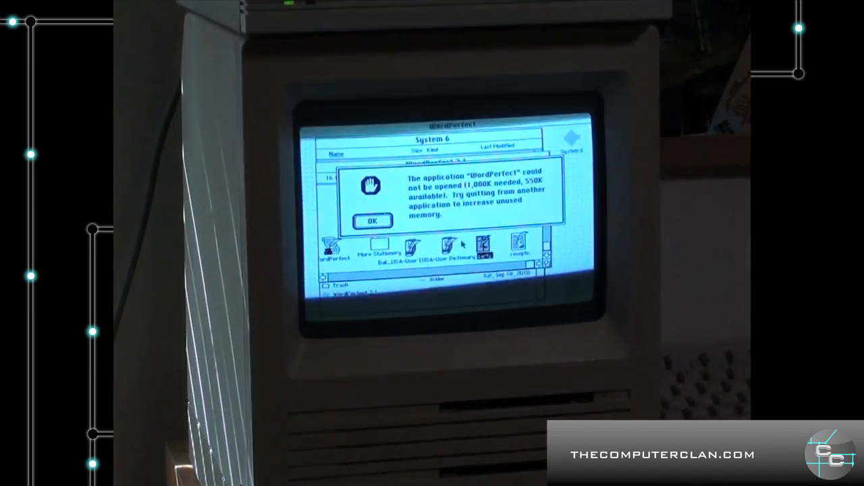
Acknowledge the alert that WordPerfect cannot open for lack of memory
left_click(371, 221)
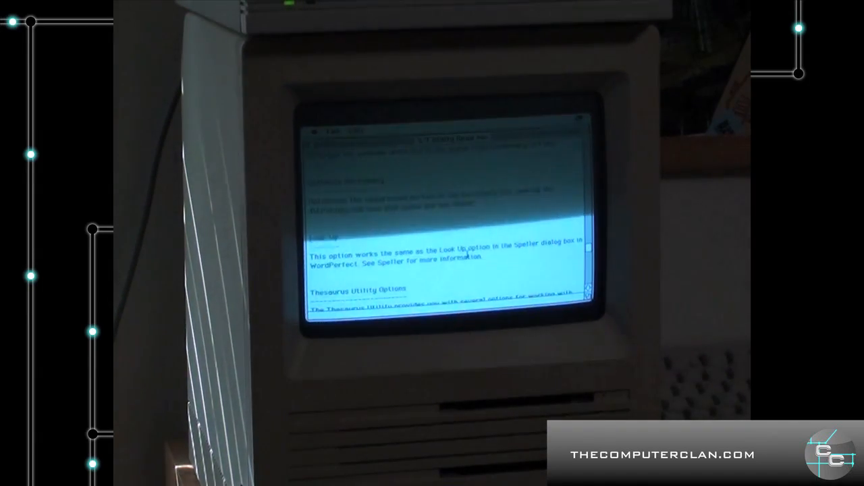
Scroll the WordPerfect read-me in TeachText to the Thesaurus option notes
left_click(332, 130)
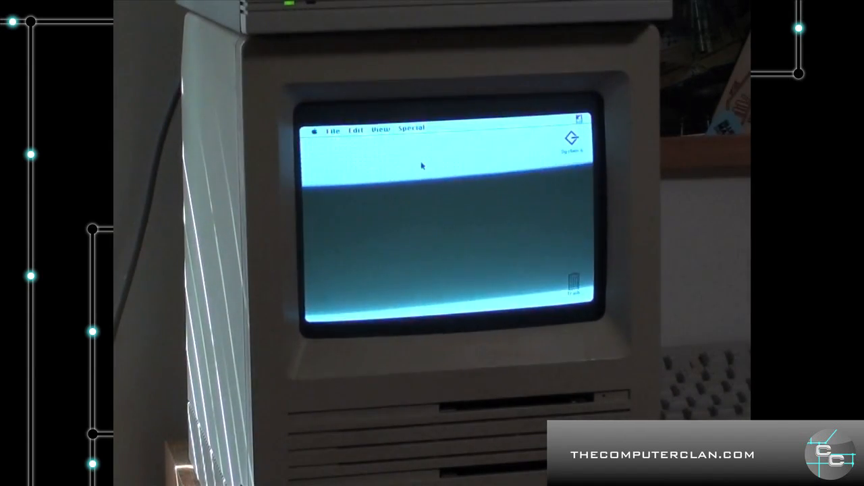
Shut down the Macintosh from the Special menu until it is safe to switch off
left_click(409, 130)
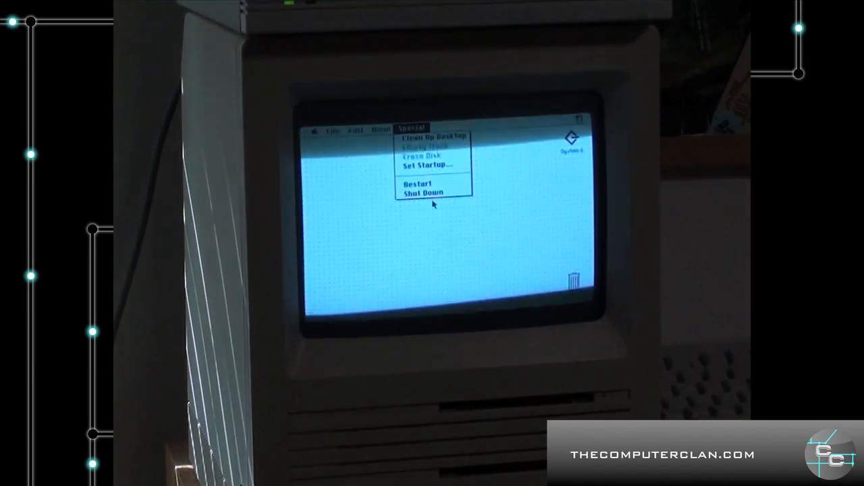
left_click(421, 192)
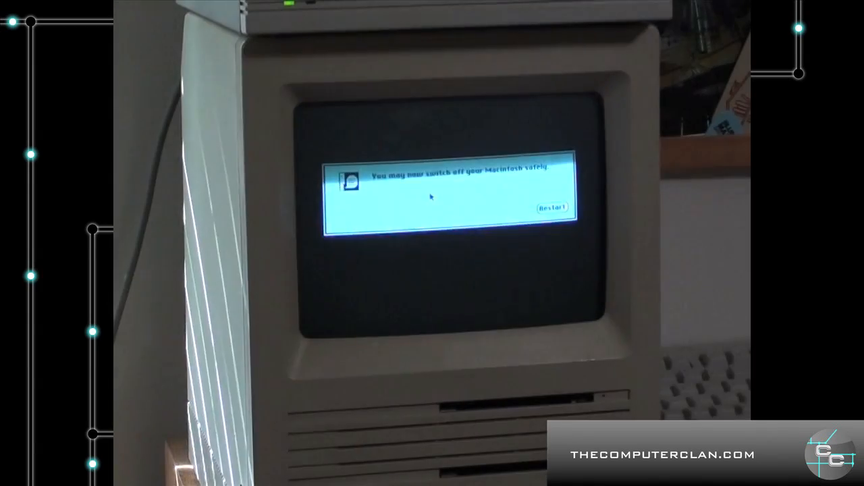